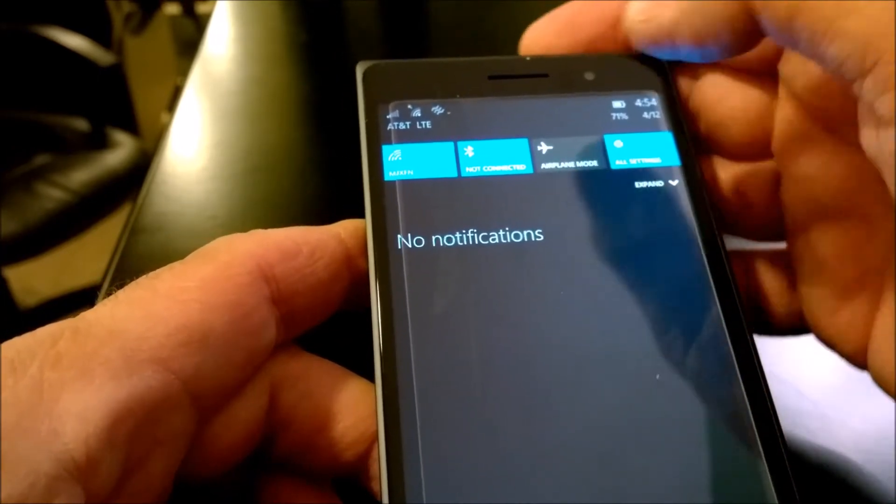
pyautogui.click(494, 158)
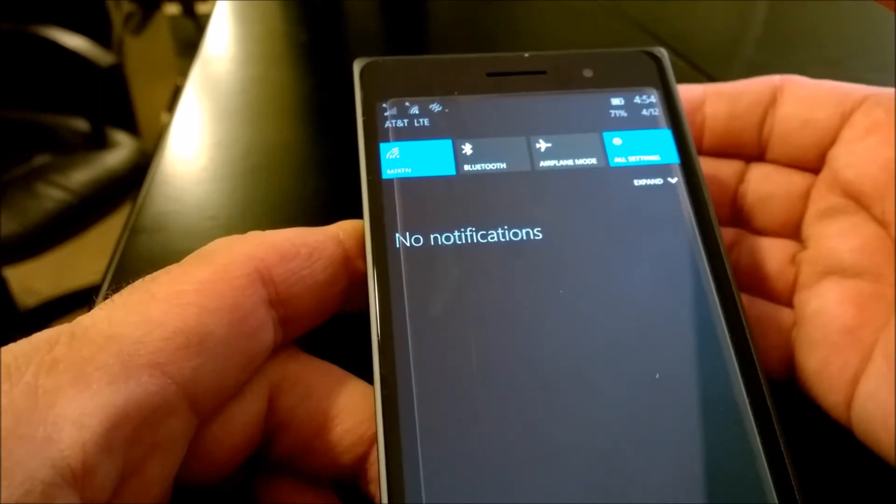
pyautogui.click(493, 155)
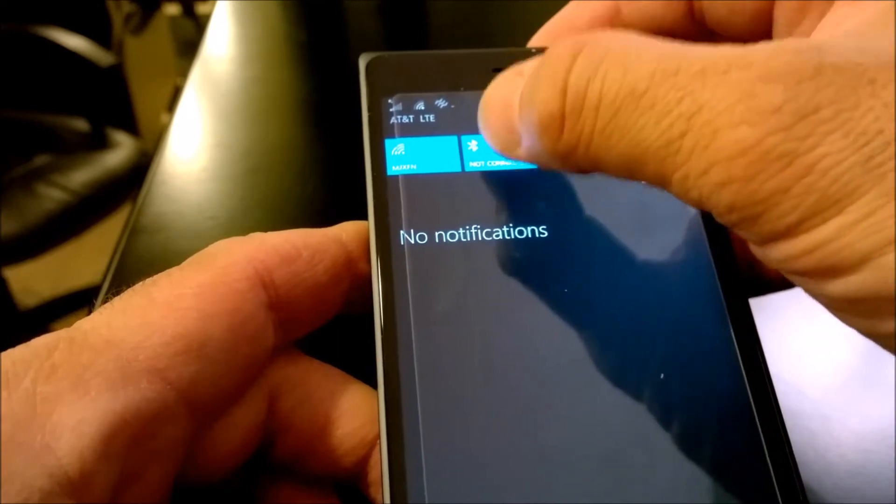
pyautogui.click(497, 154)
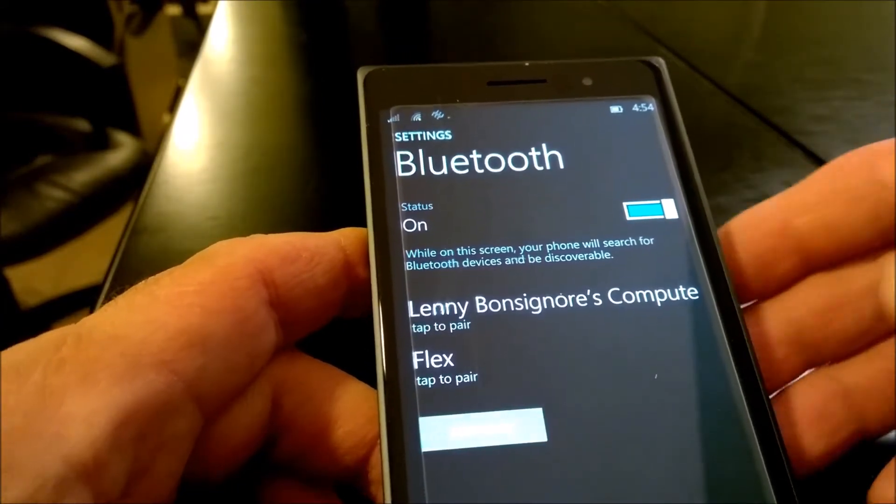
pyautogui.scroll(-3)
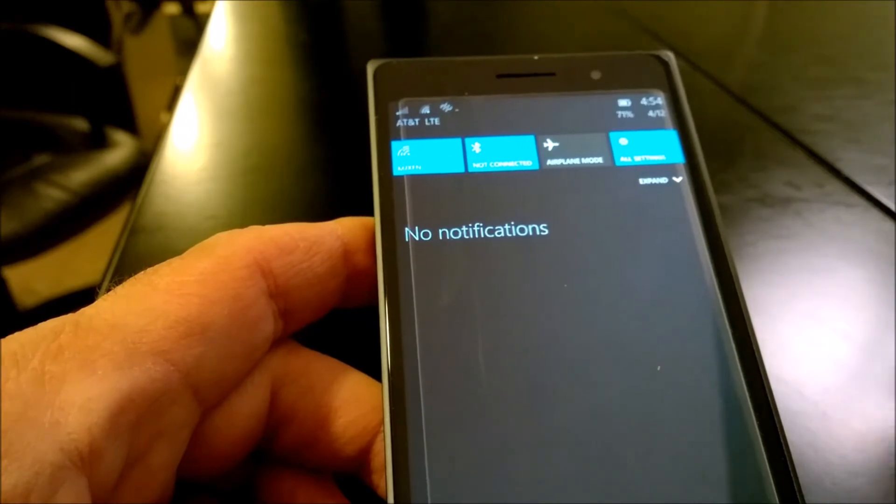
pyautogui.click(502, 153)
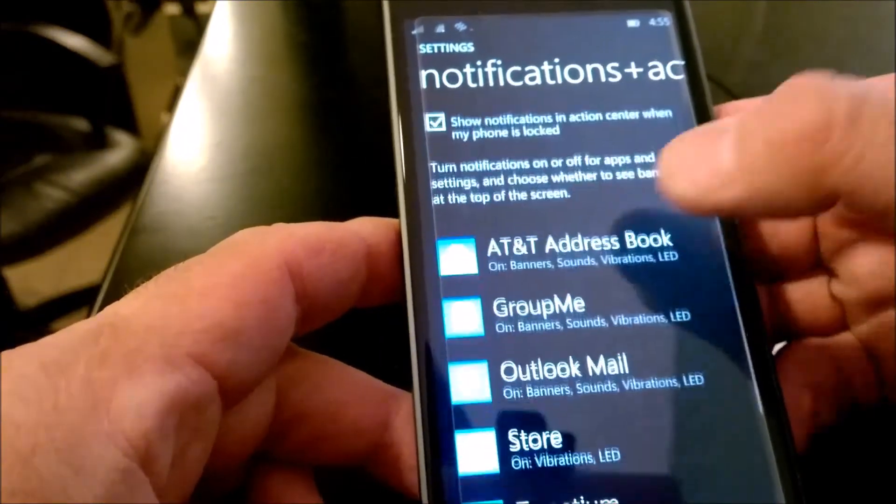
pyautogui.scroll(-3)
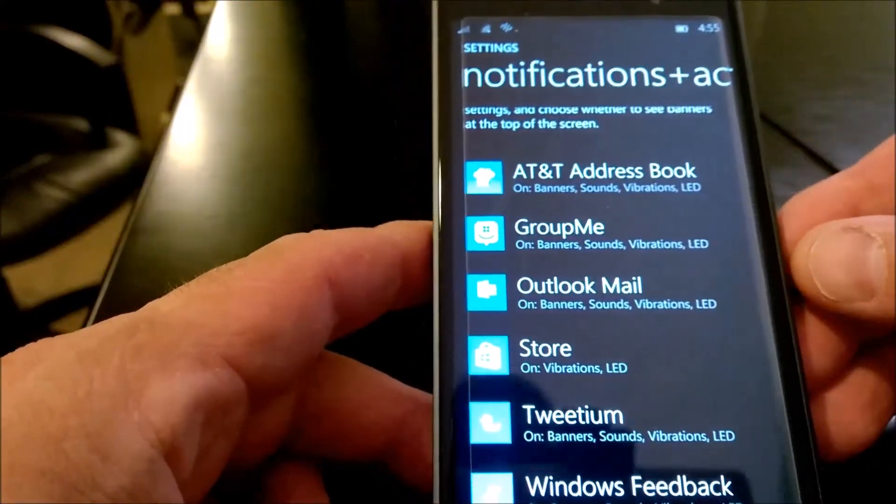